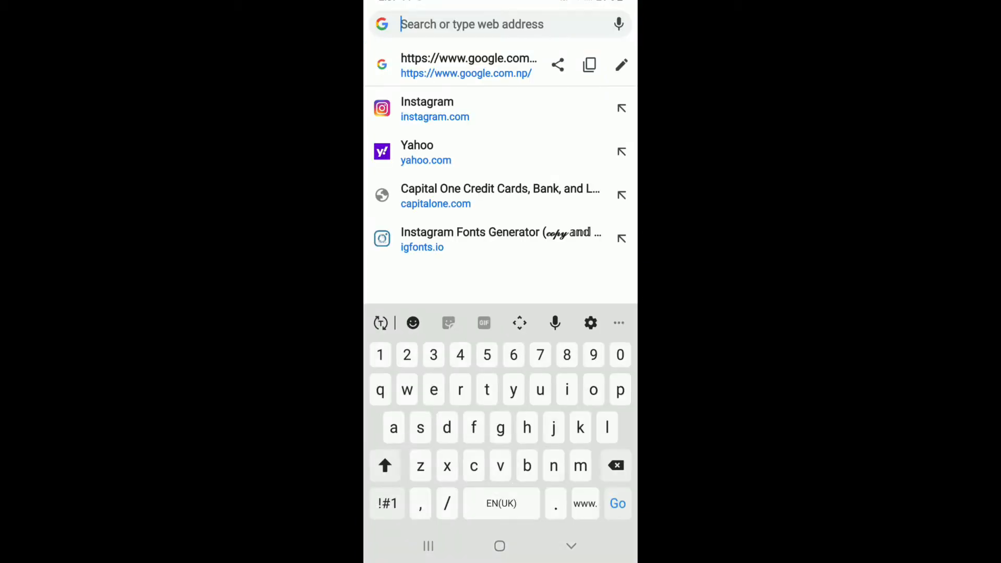
# Step: Load outlook.com in the mobile browser and go to its Sign in page
pyautogui.write('outlook.com')
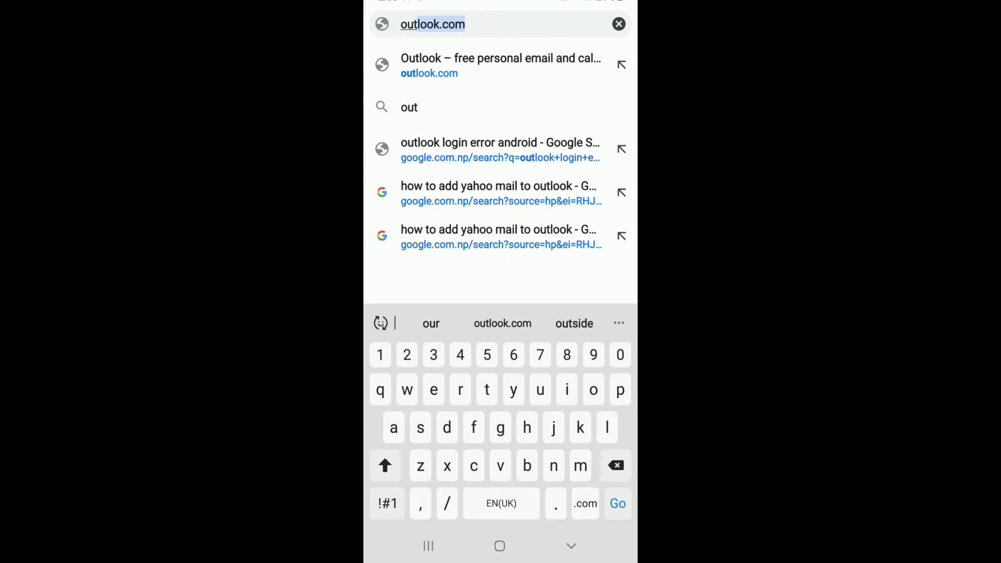
pyautogui.click(500, 65)
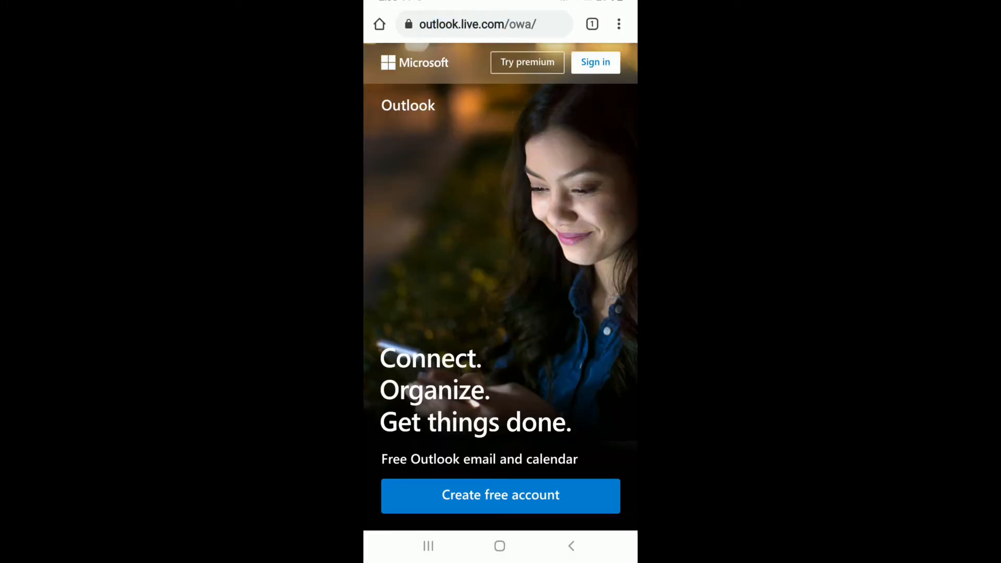
pyautogui.click(595, 62)
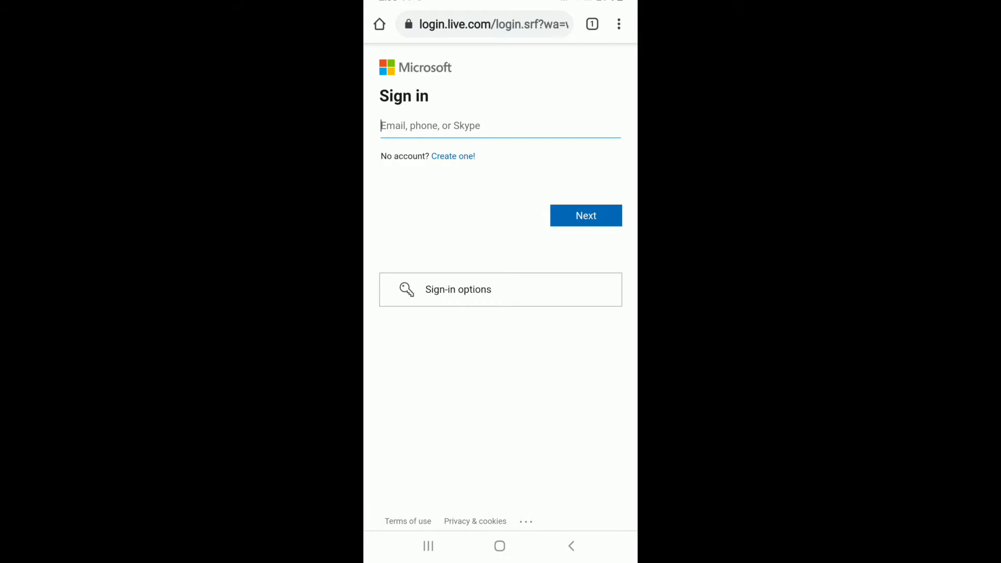
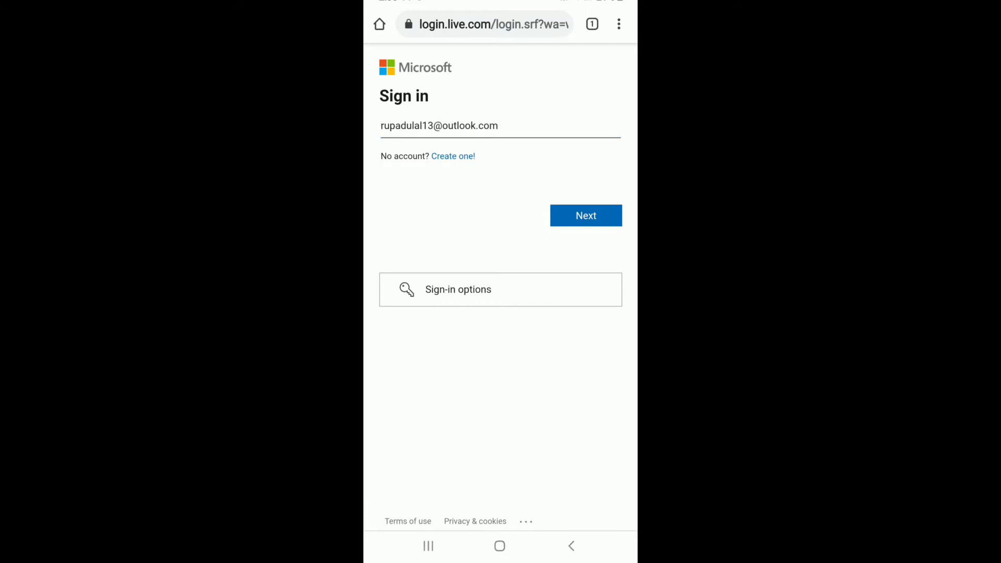
pyautogui.click(584, 215)
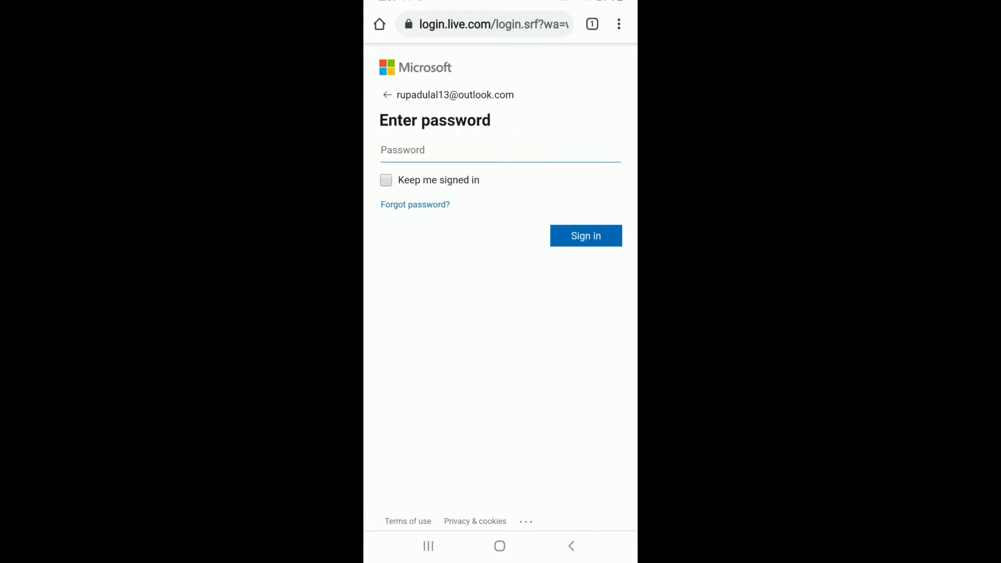
pyautogui.click(500, 150)
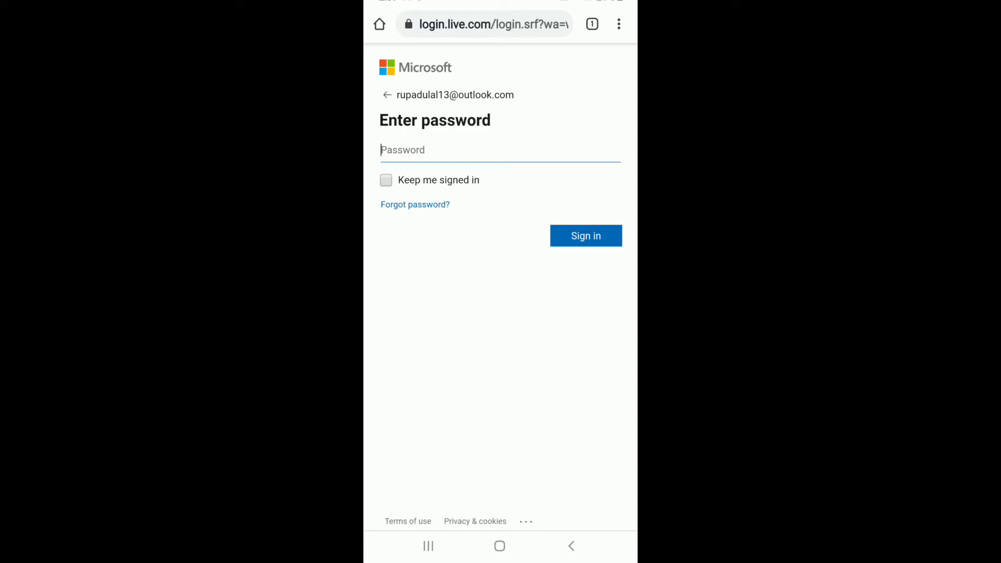
pyautogui.click(414, 205)
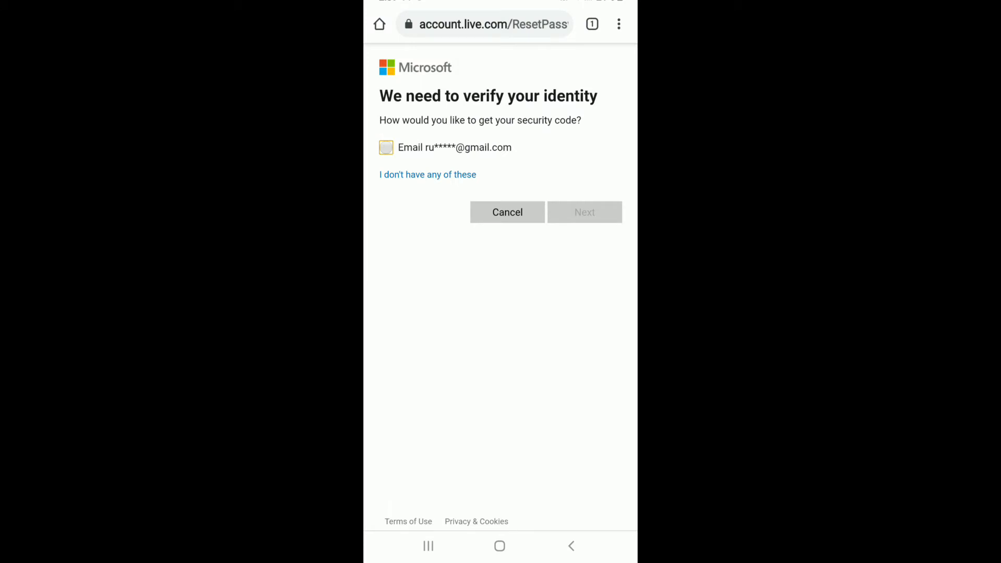
pyautogui.click(386, 147)
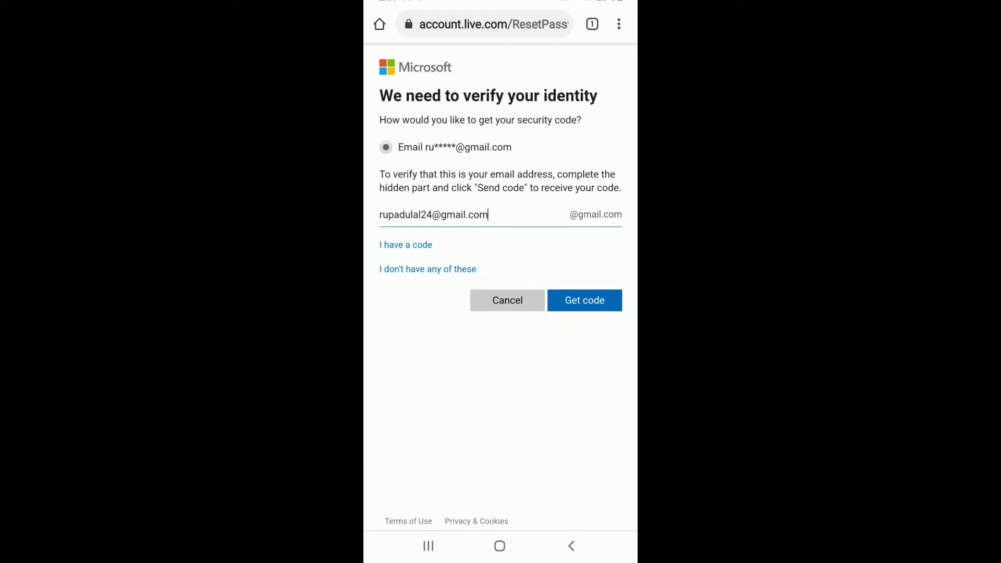
pyautogui.click(584, 301)
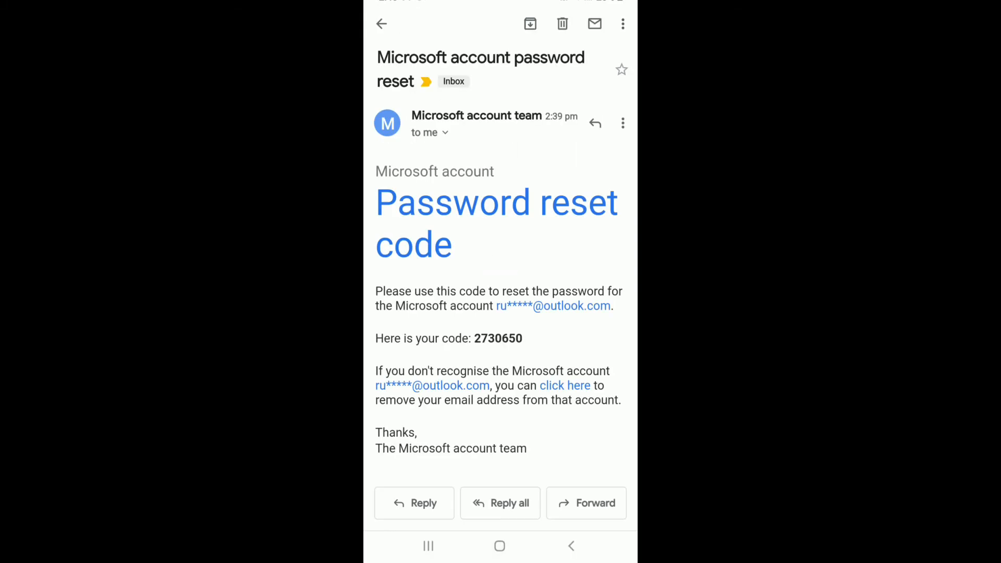
# Step: Select the security code in the Microsoft account password reset email
pyautogui.doubleClick(499, 338)
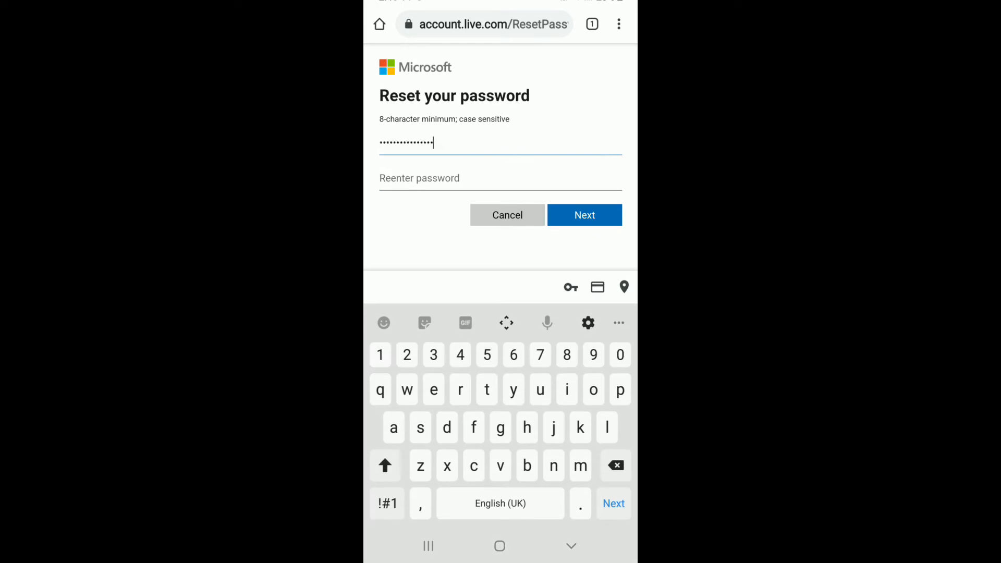
# Step: Enter the new password in both fields, submit it, and proceed to sign in
pyautogui.click(500, 178)
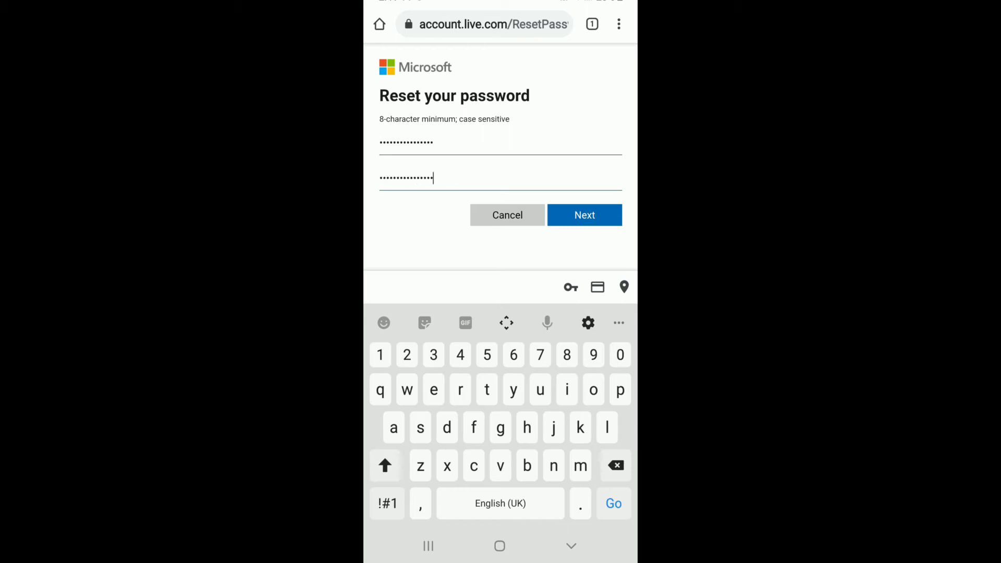
pyautogui.click(583, 215)
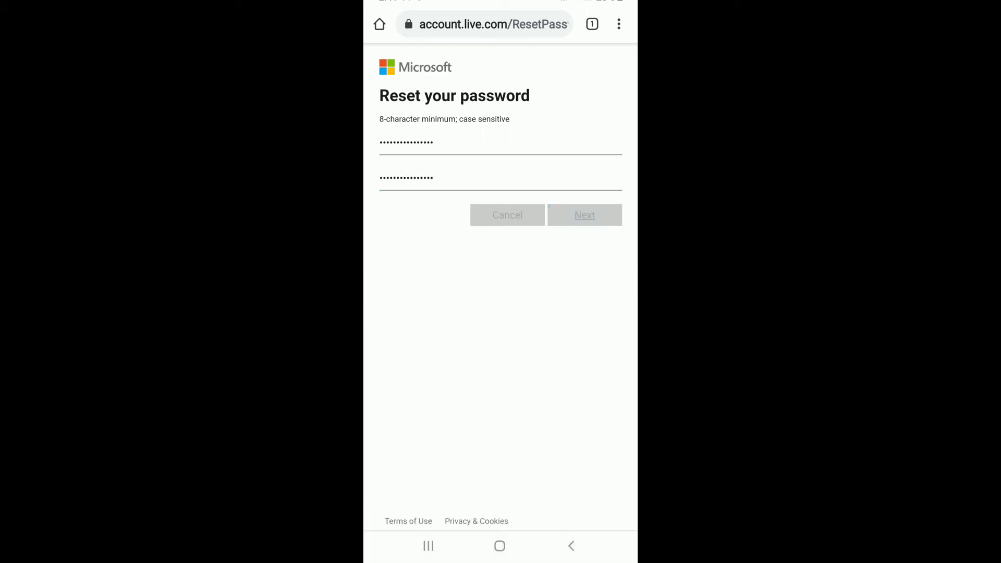
pyautogui.click(584, 214)
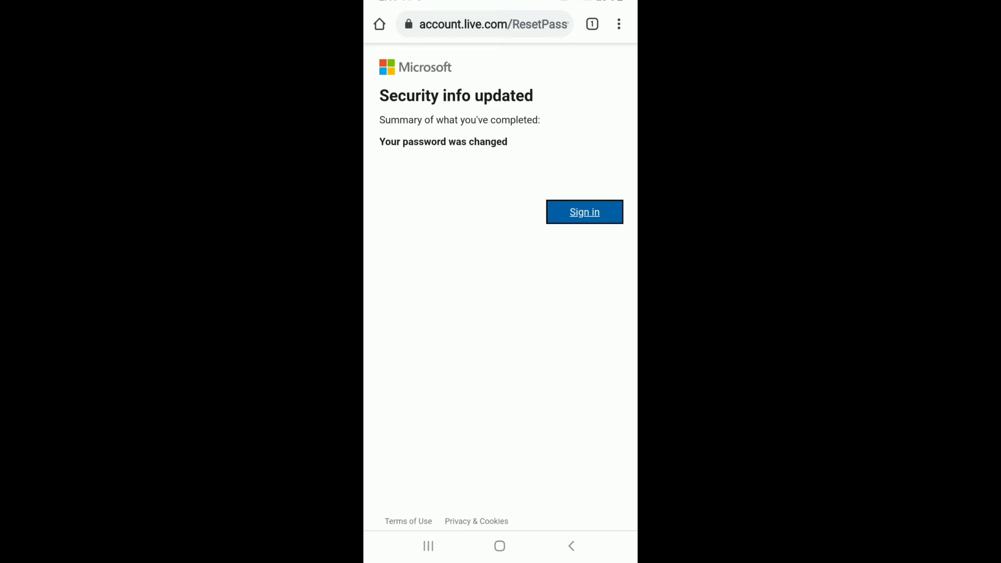
pyautogui.click(584, 212)
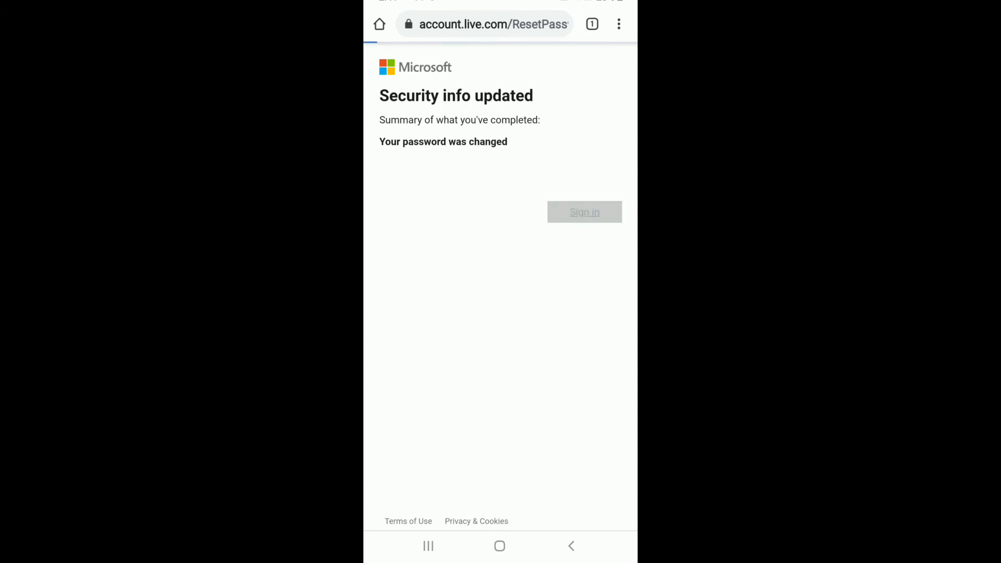
pyautogui.click(584, 211)
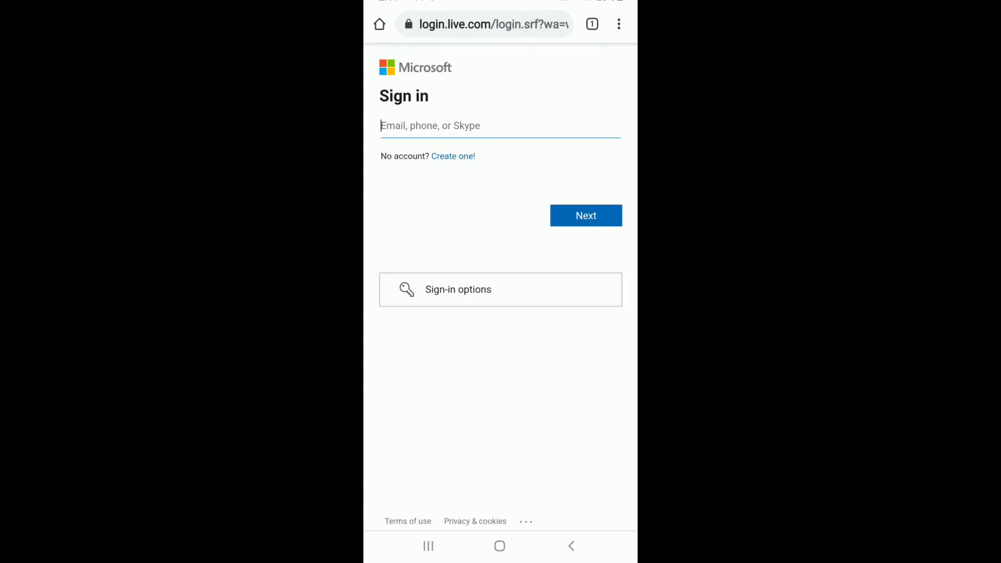
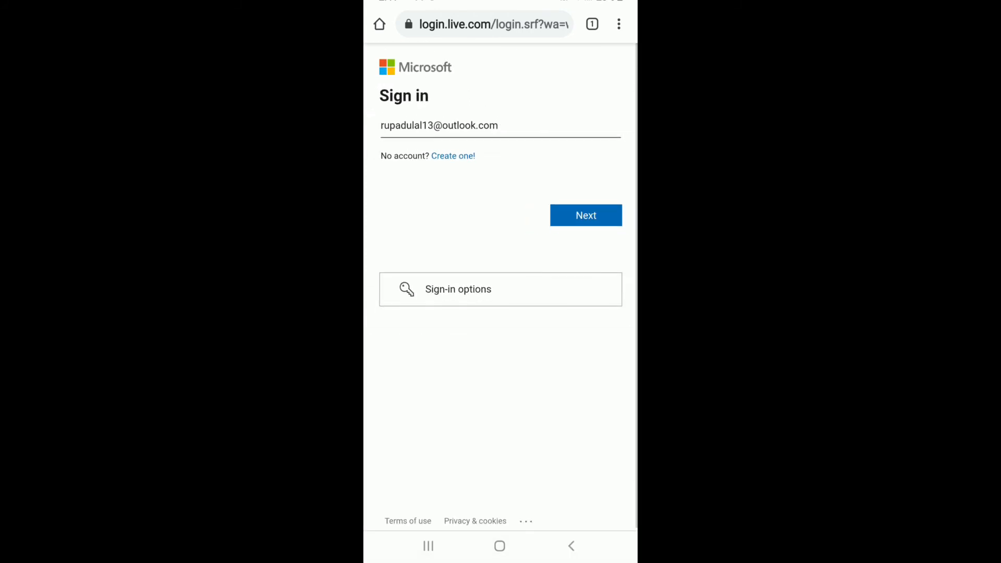
pyautogui.click(585, 216)
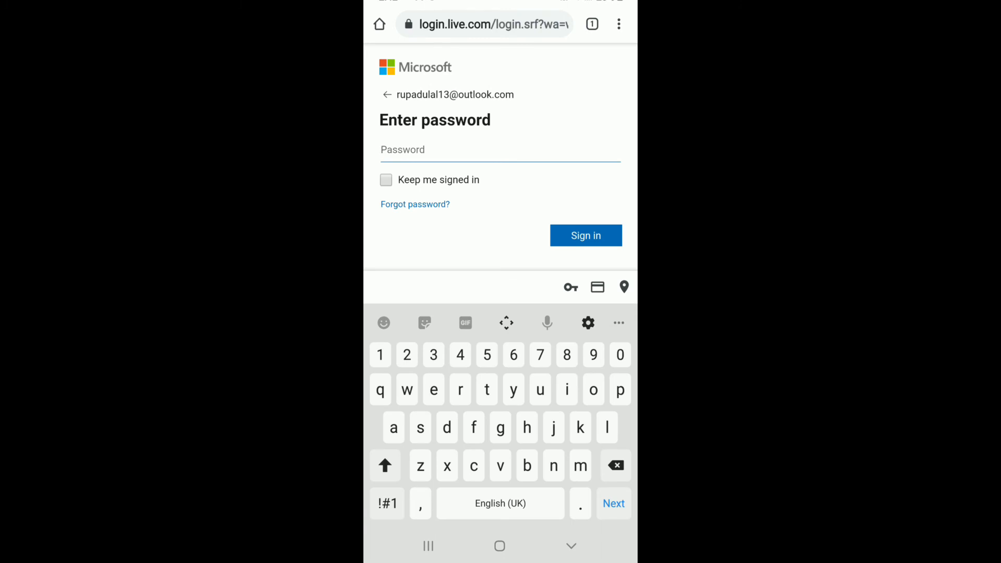
pyautogui.write('password')
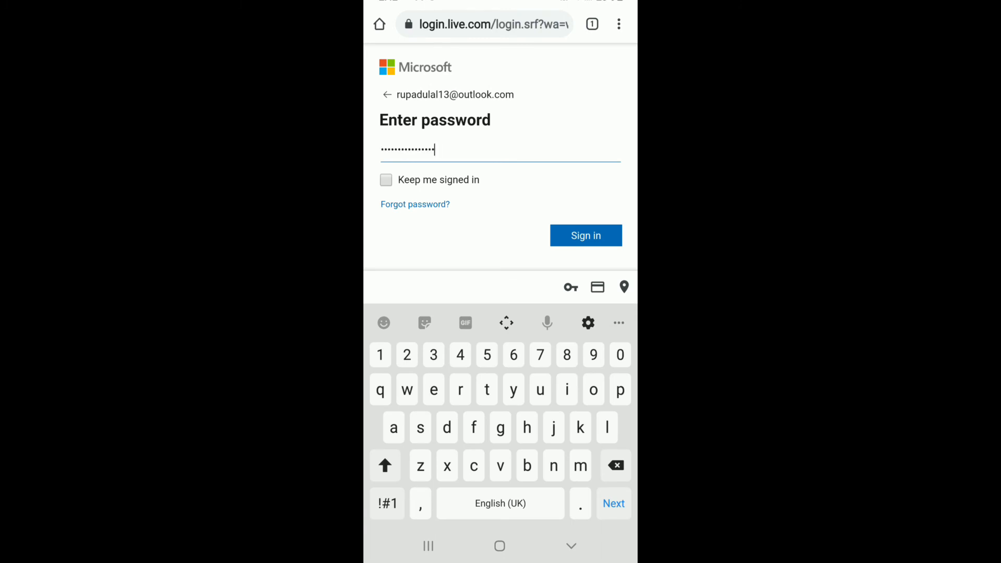
pyautogui.click(386, 180)
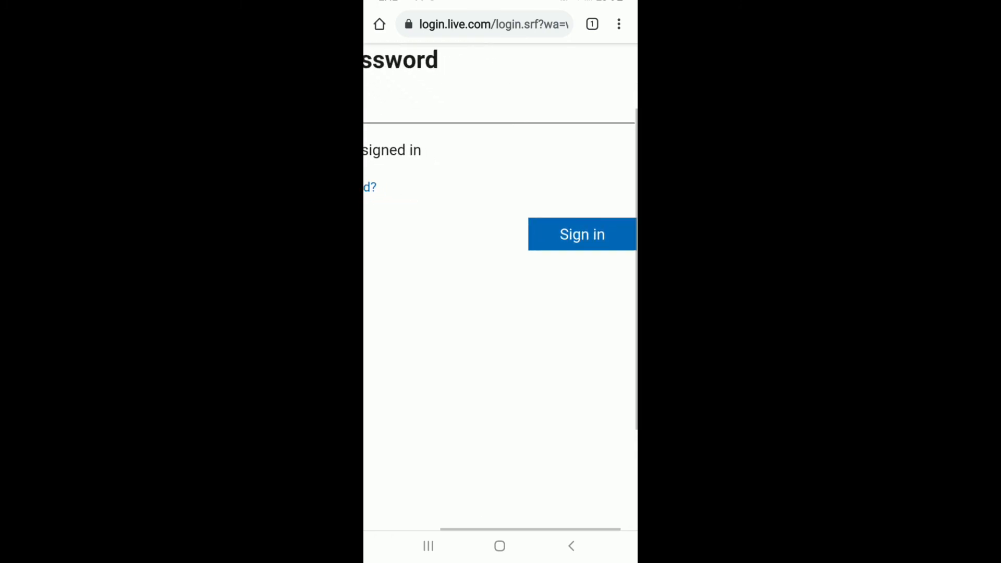
pyautogui.click(582, 234)
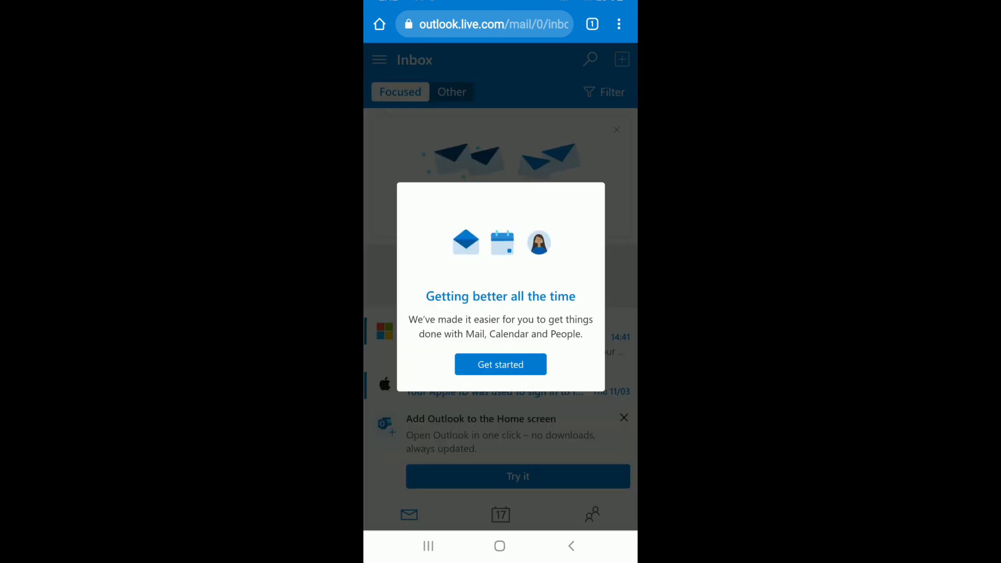
pyautogui.click(501, 364)
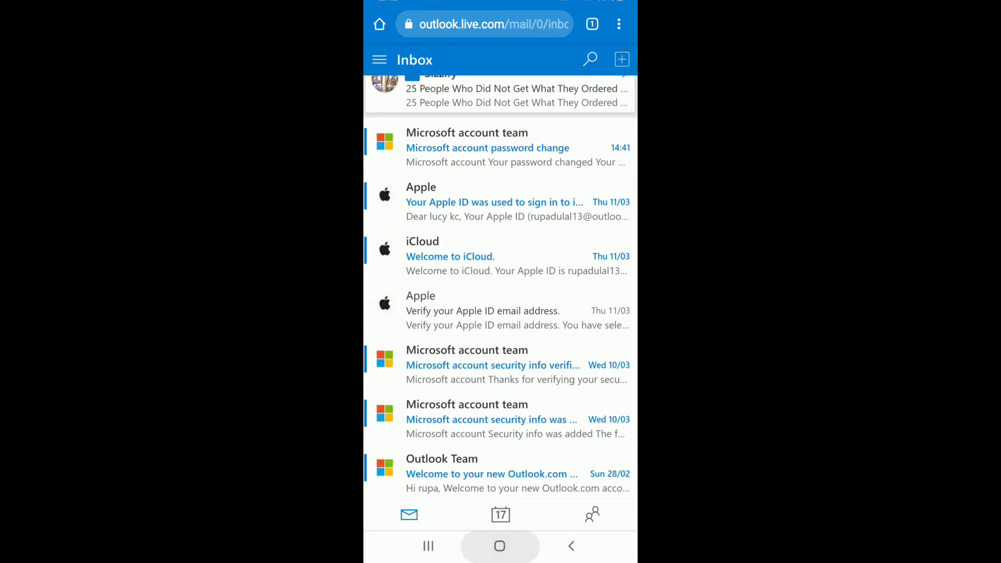